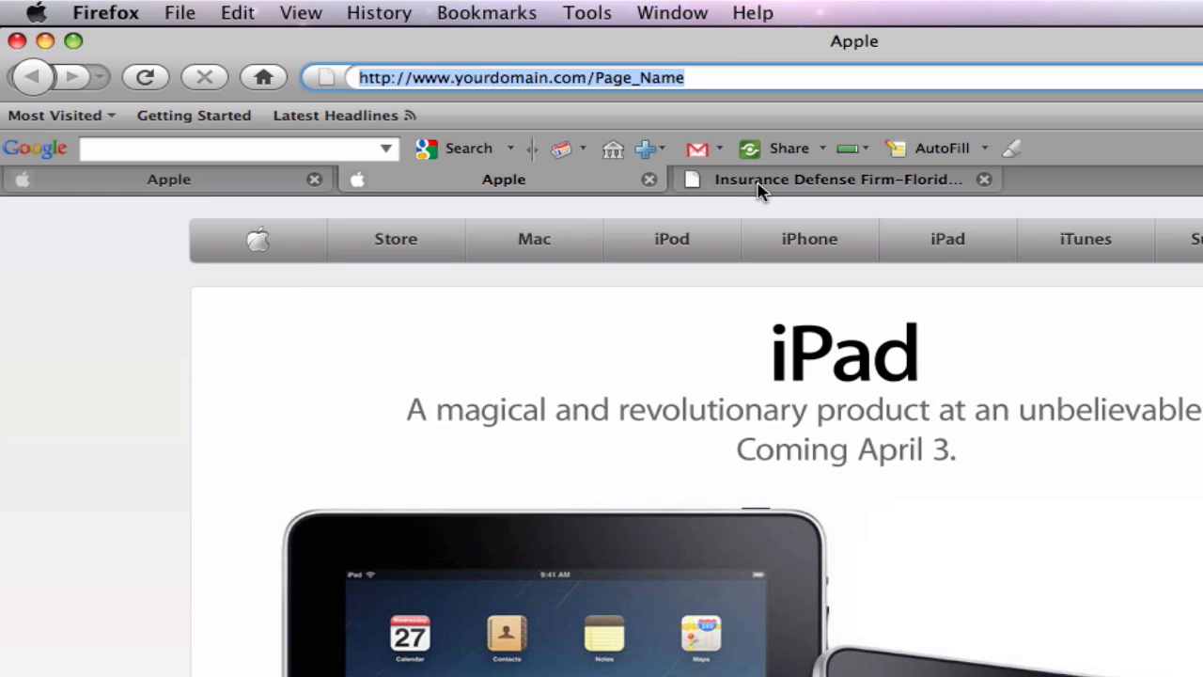
- Browse the Insurance Defense Firm site through its Claims Guarantee, Insurance Defense and EUO pages
click(837, 179)
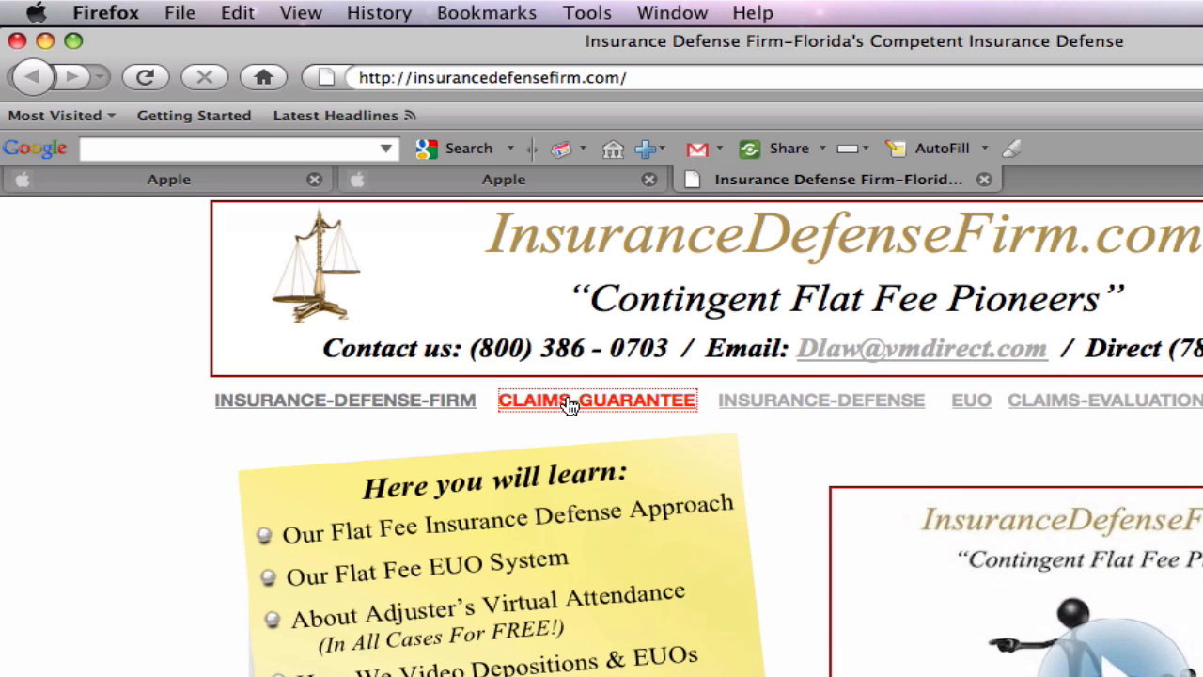
click(598, 398)
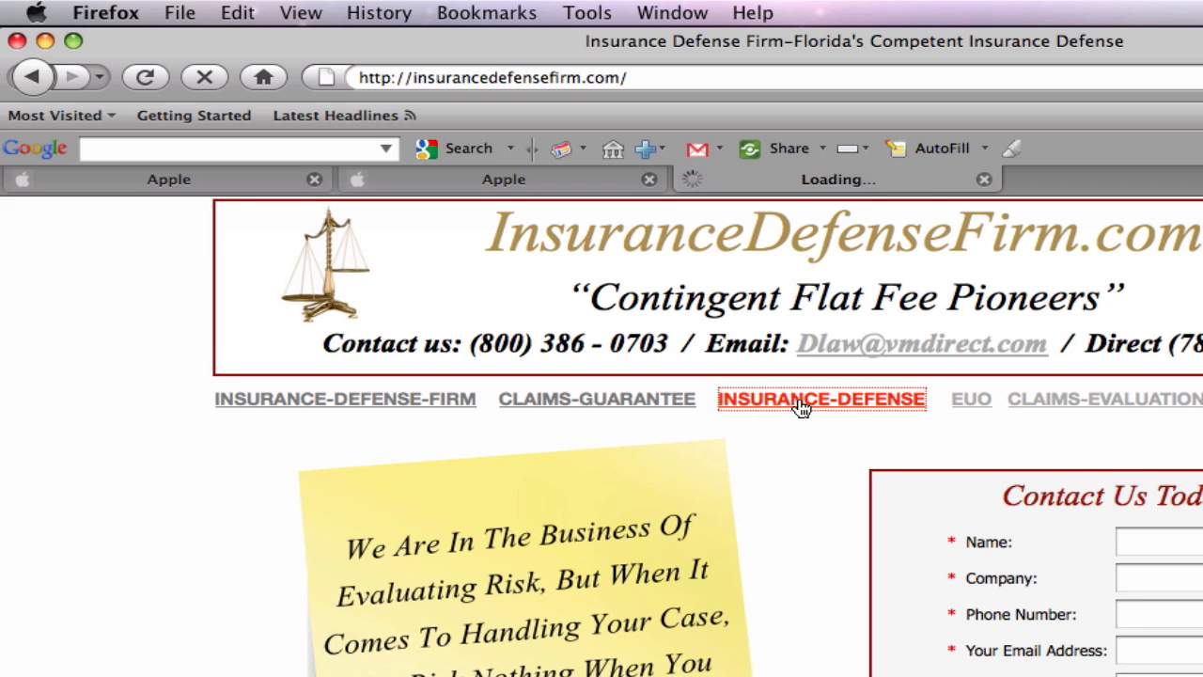
click(820, 398)
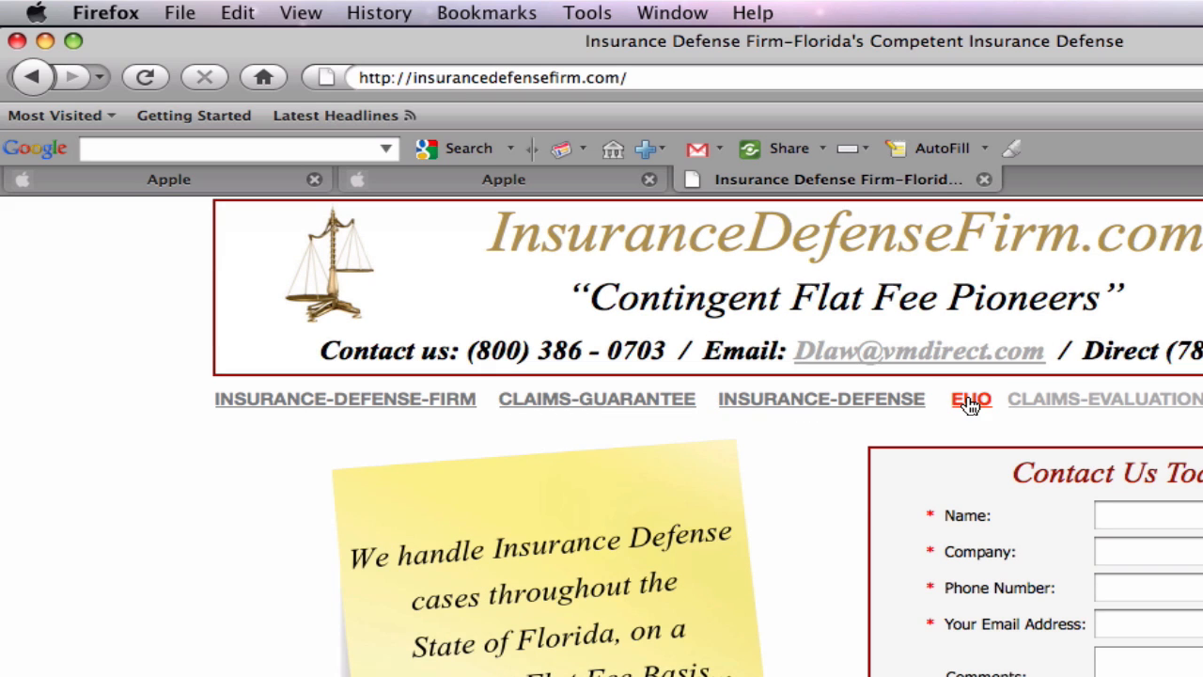
click(1106, 398)
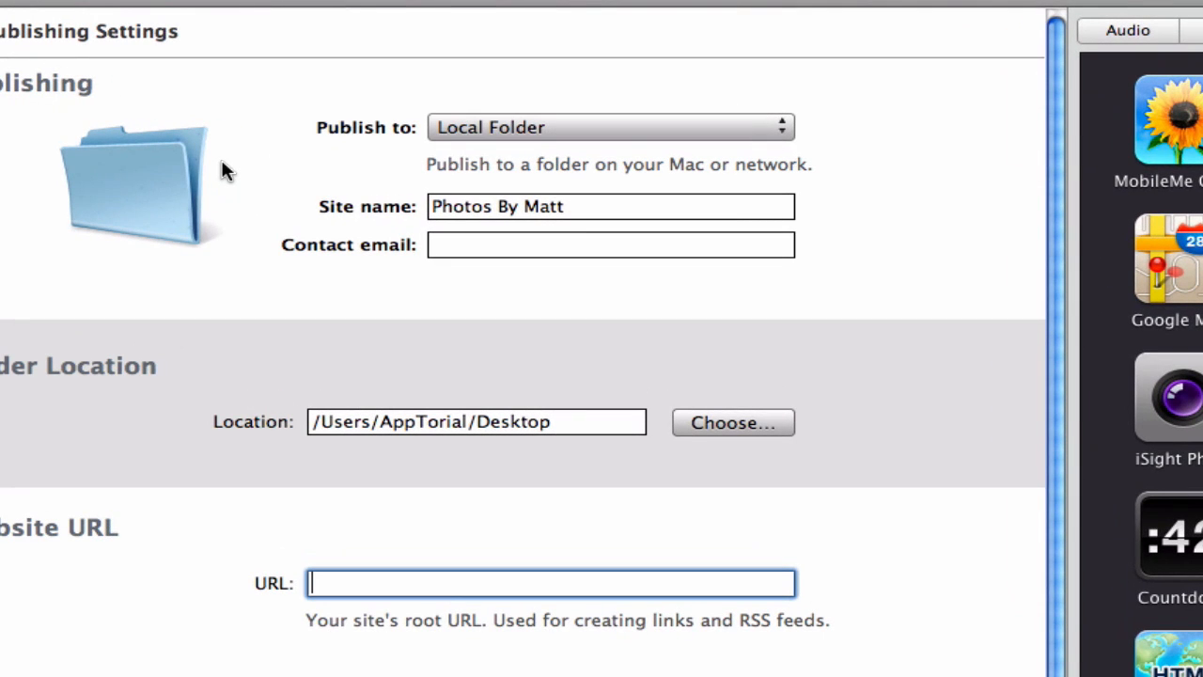
mouse_move(617, 130)
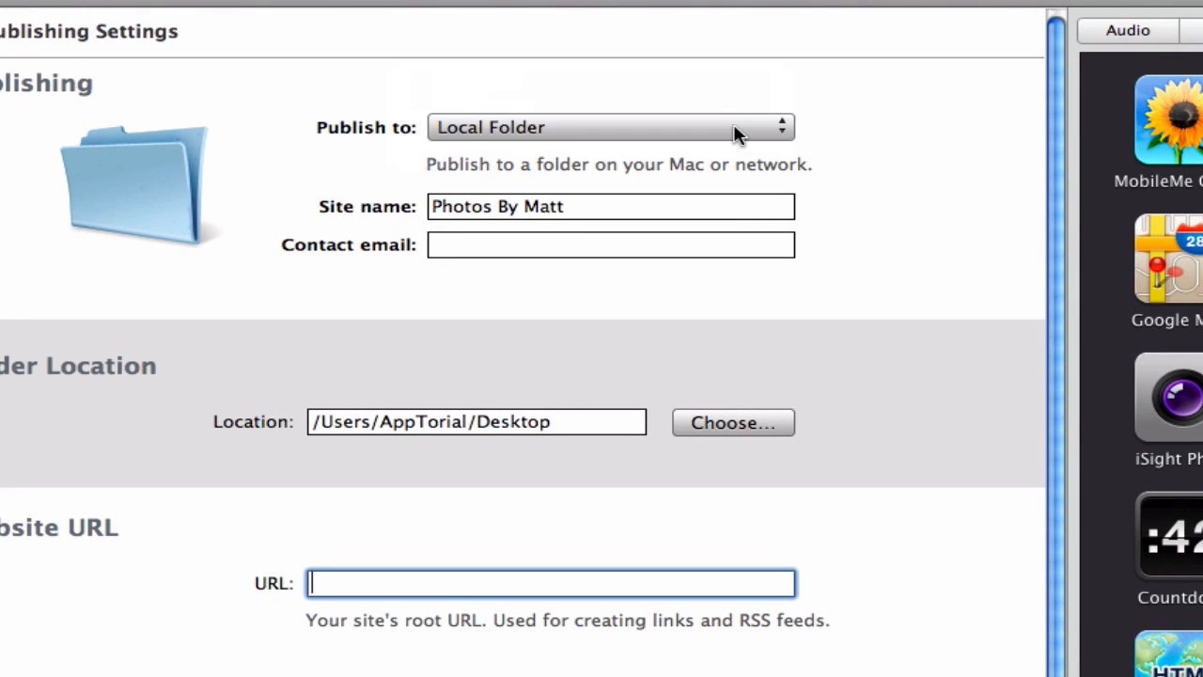
- Create a 'My iWeb Site' folder on the Desktop and choose it as the local publishing location
click(733, 421)
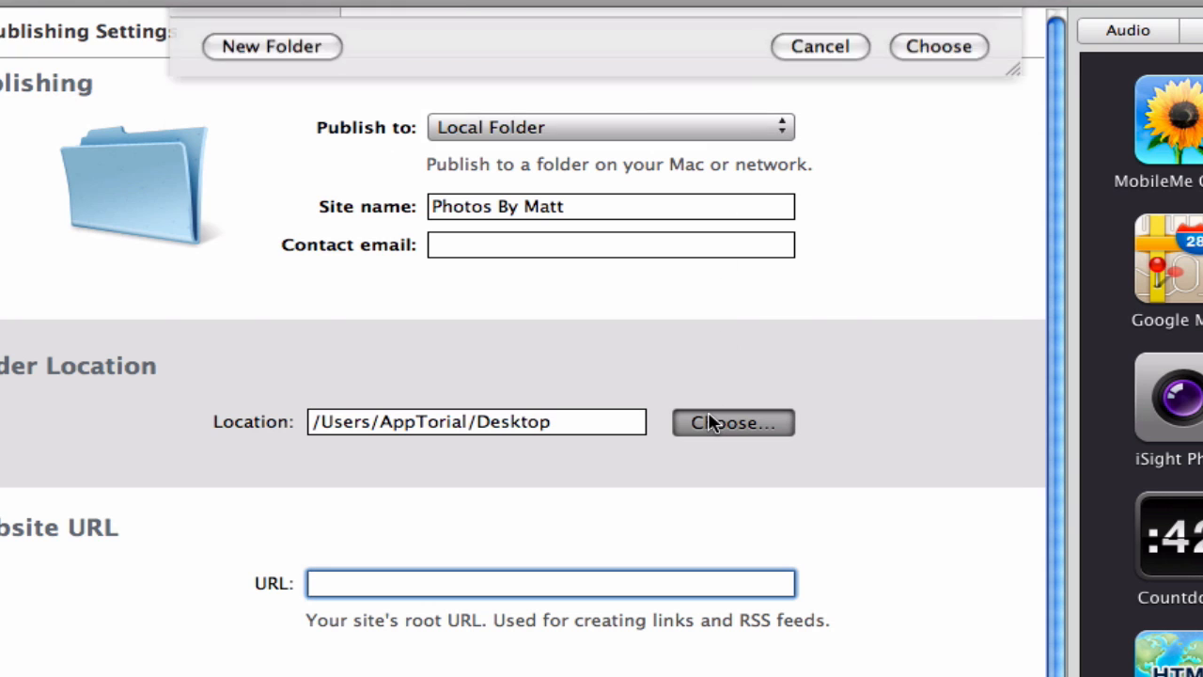
click(733, 421)
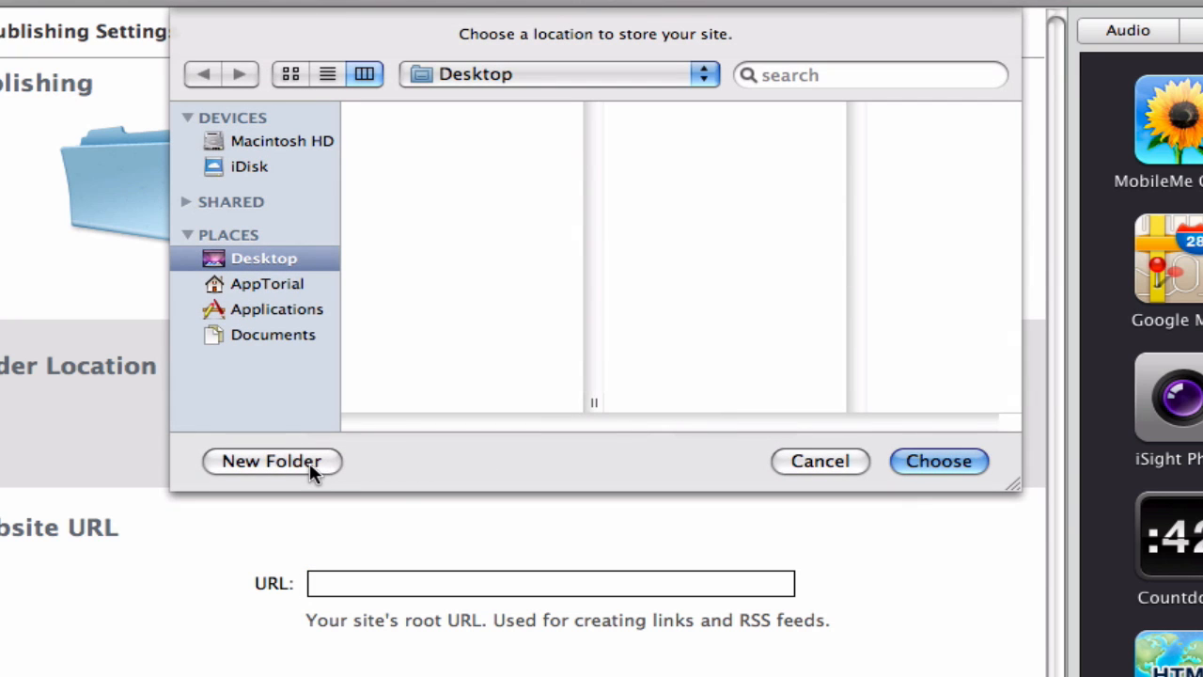
click(270, 460)
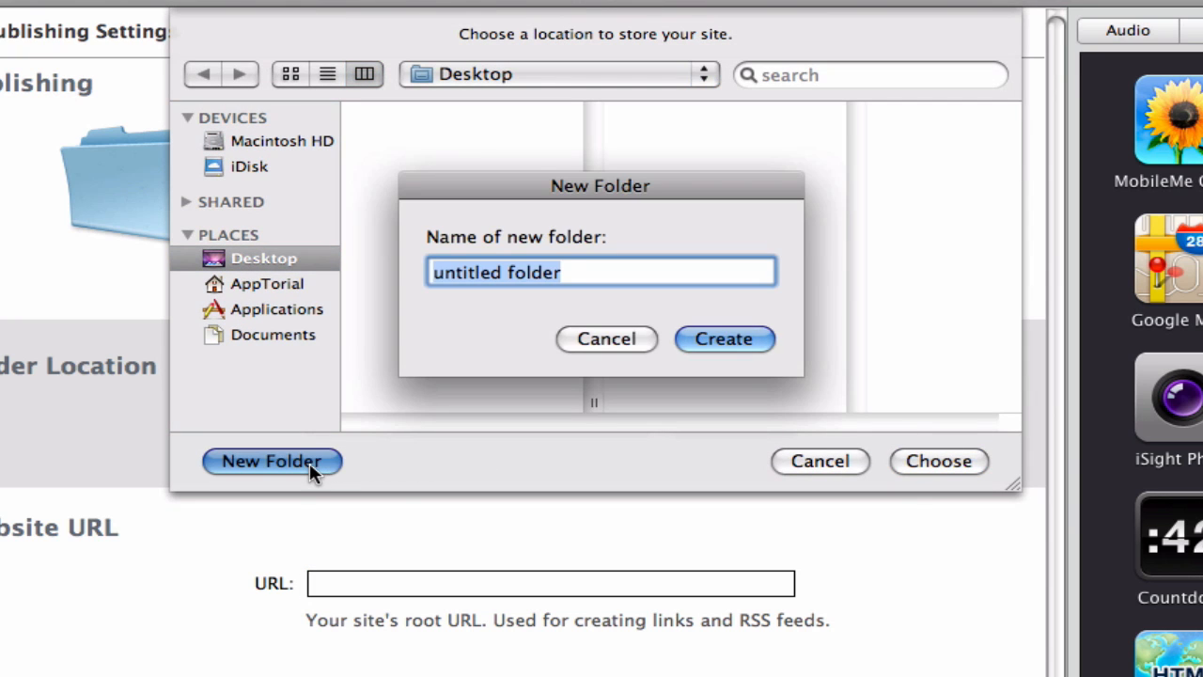
text(My iWeb)
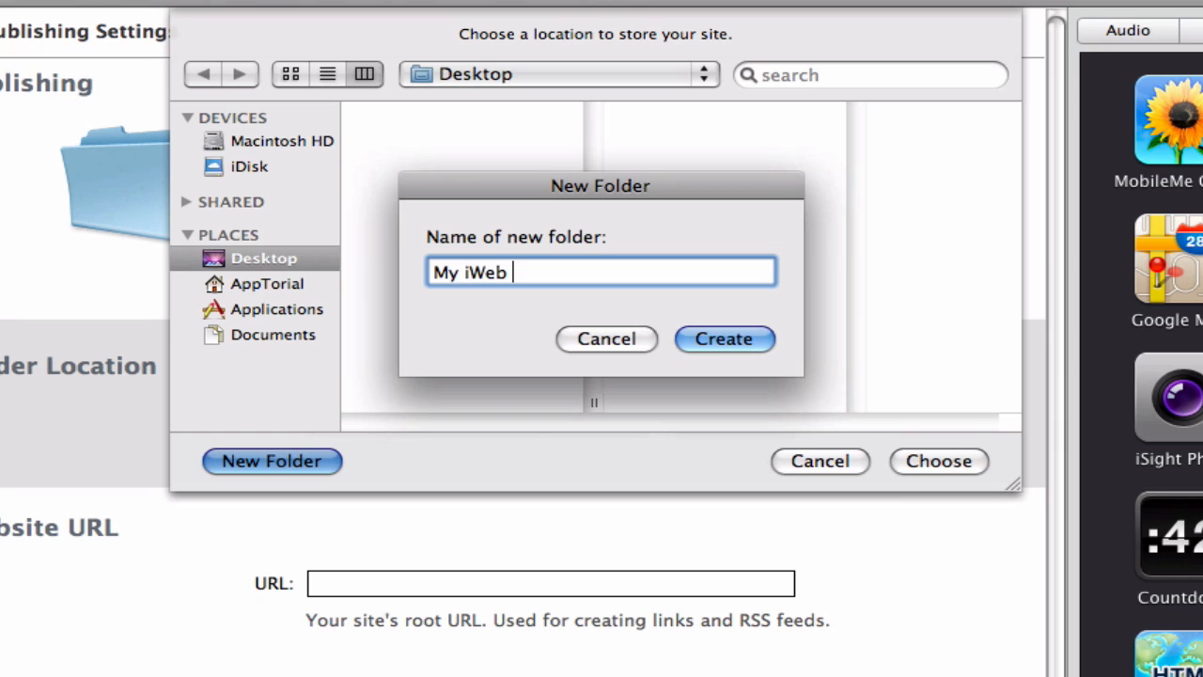
text(Site)
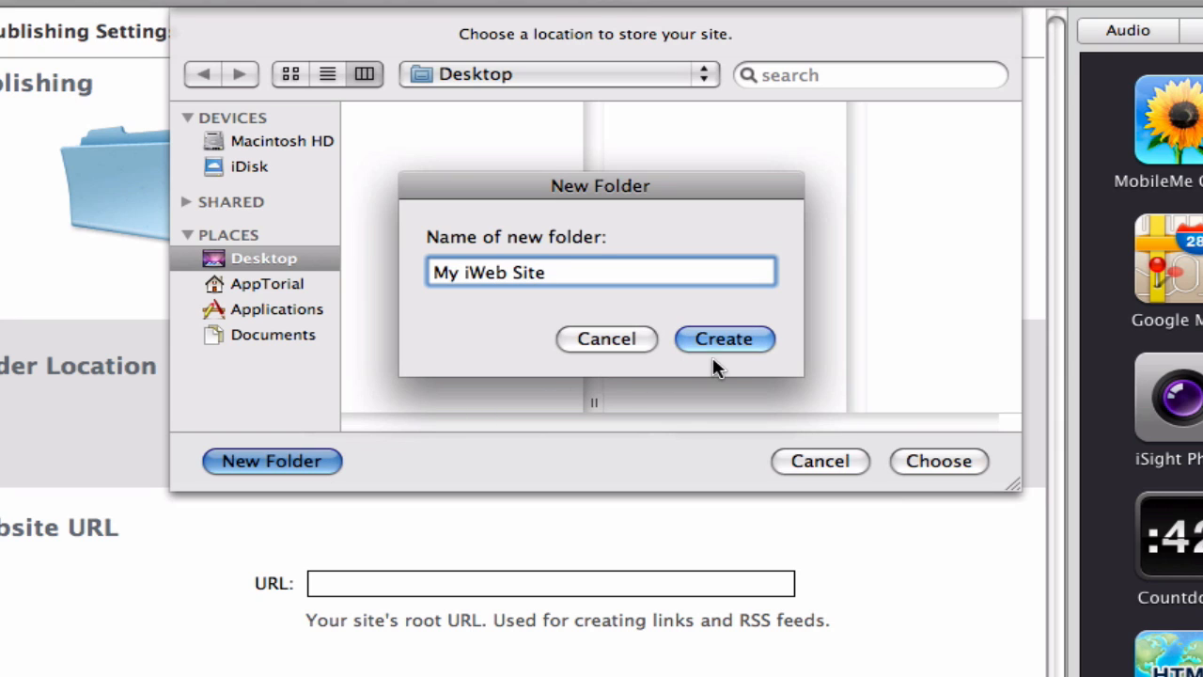
click(724, 338)
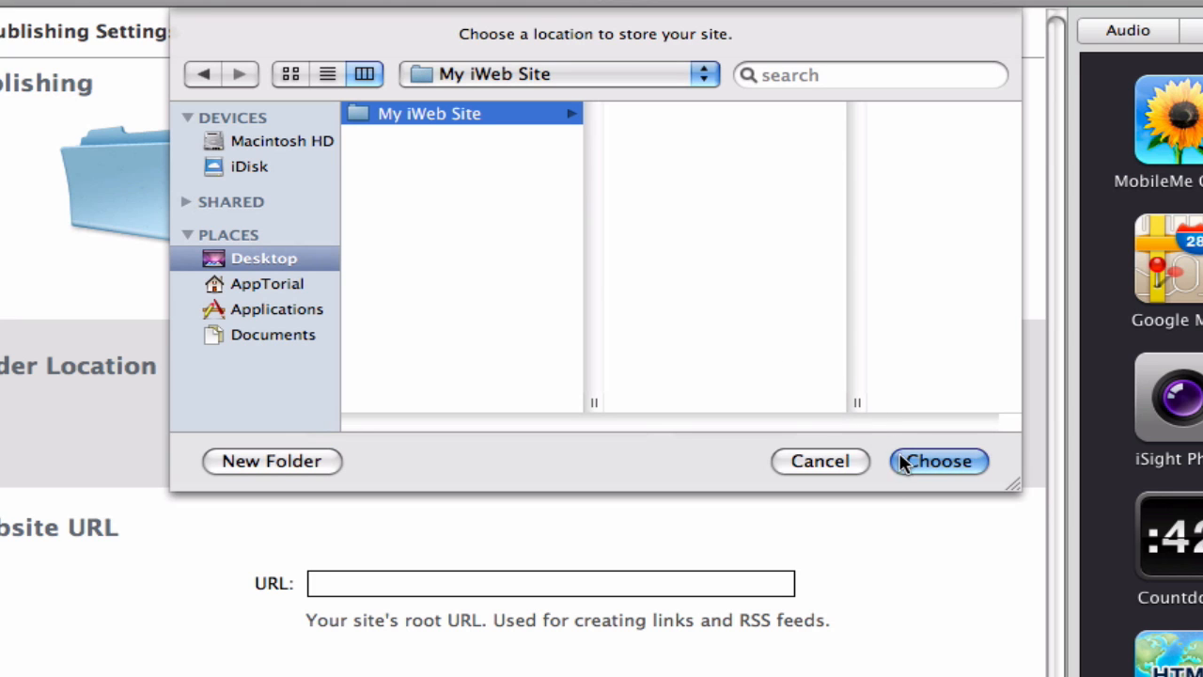
click(936, 461)
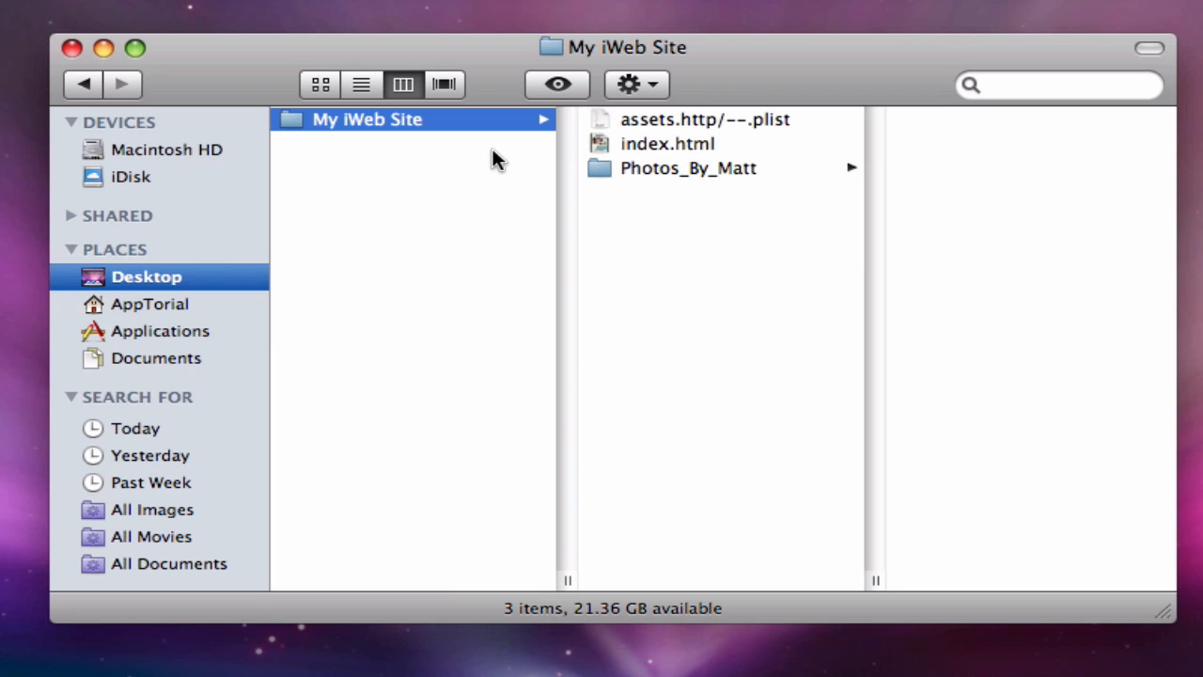
- Inspect index.html and the assets plist, then view Photos_By_Matt's Welcome.html, Media and Scripts contents
click(648, 143)
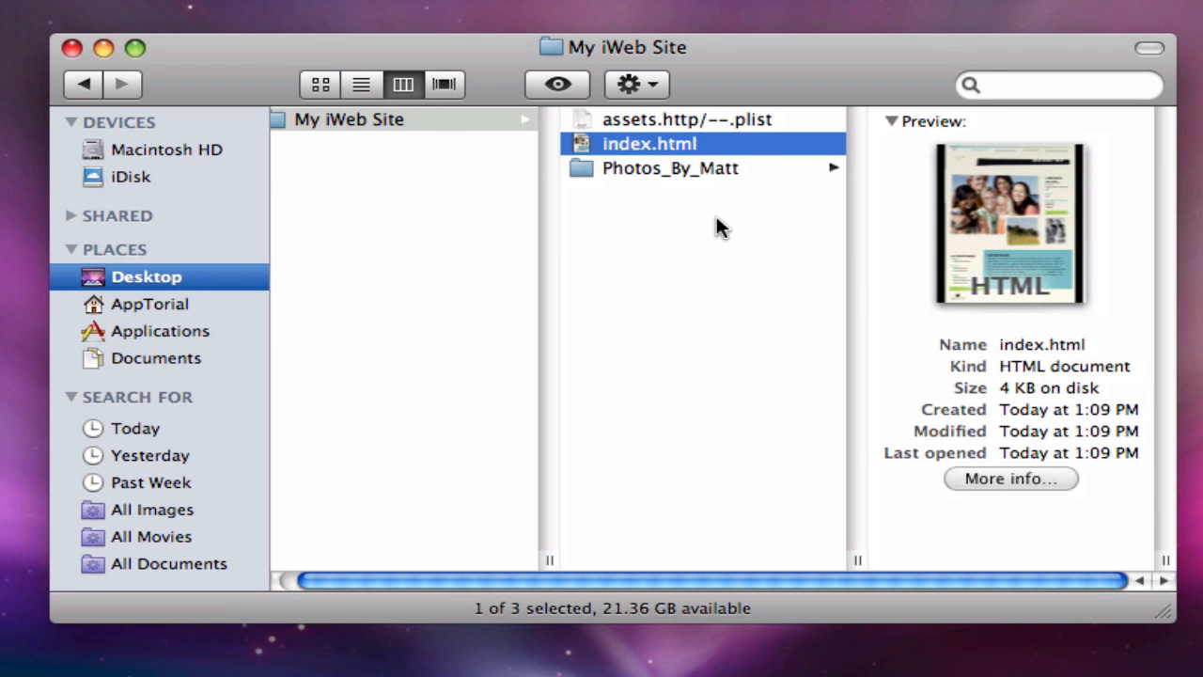
click(688, 118)
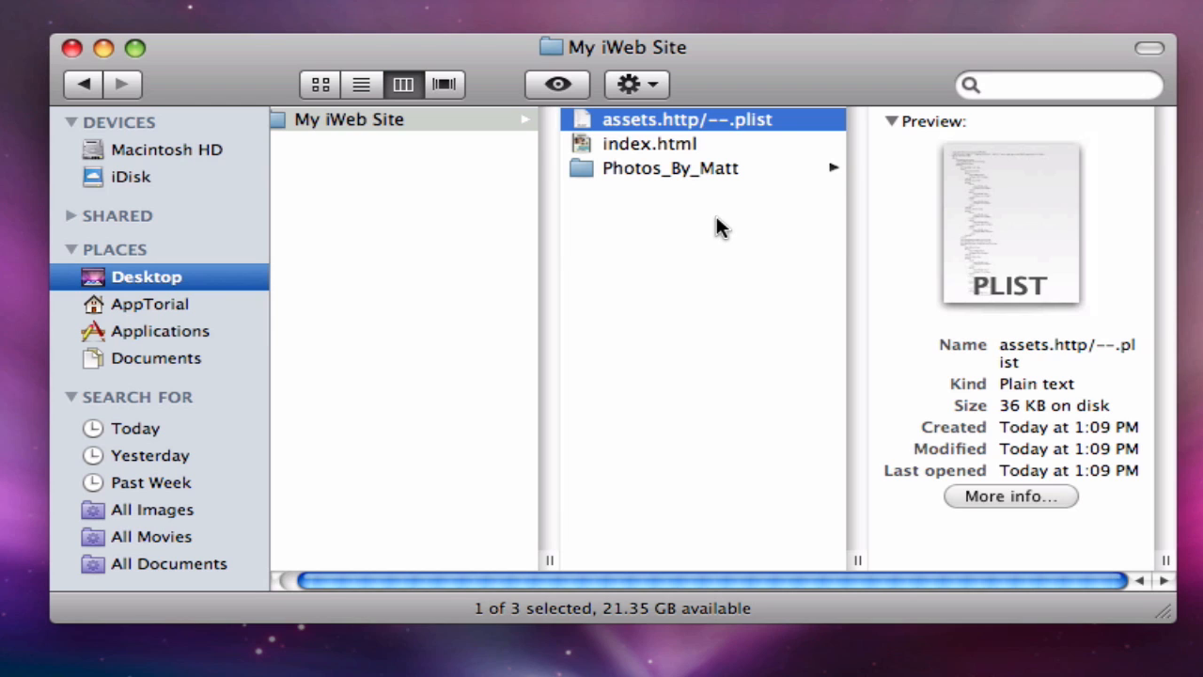
click(669, 167)
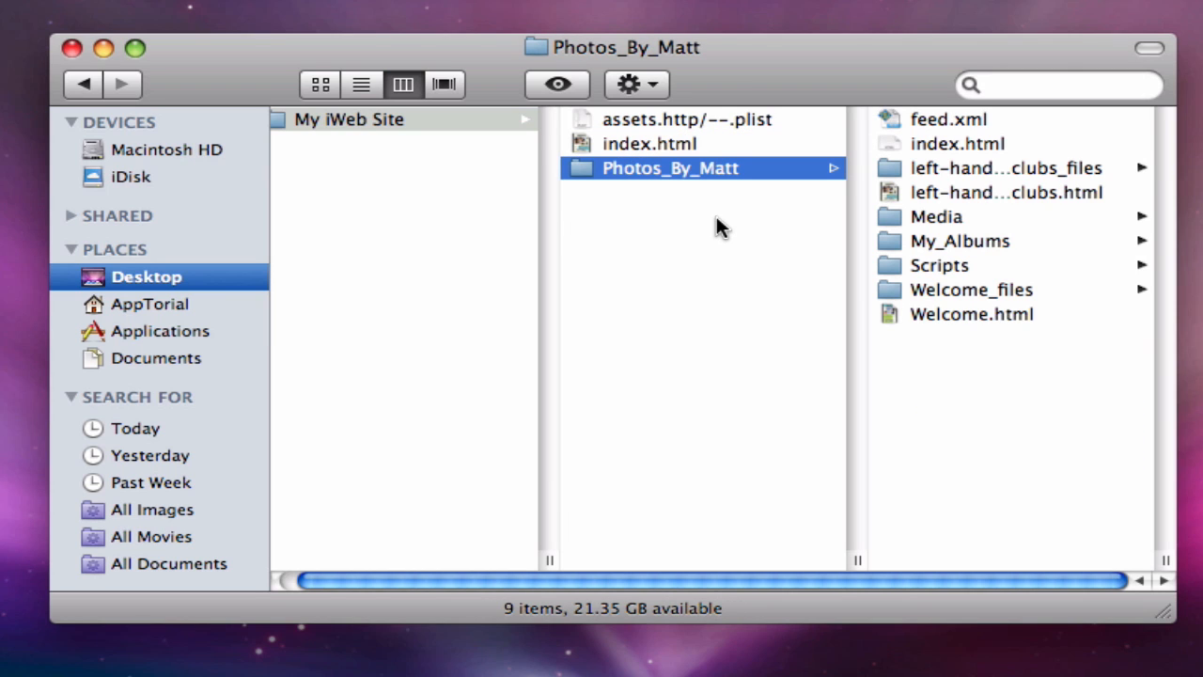
mouse_move(974, 361)
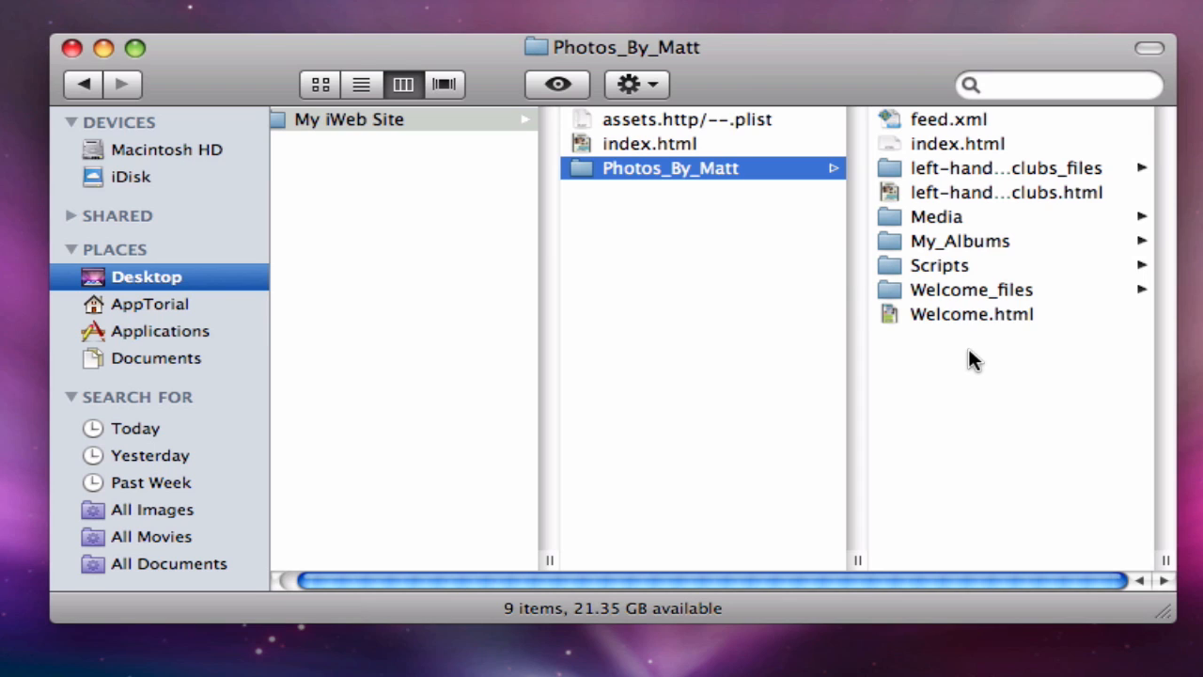
mouse_move(912, 315)
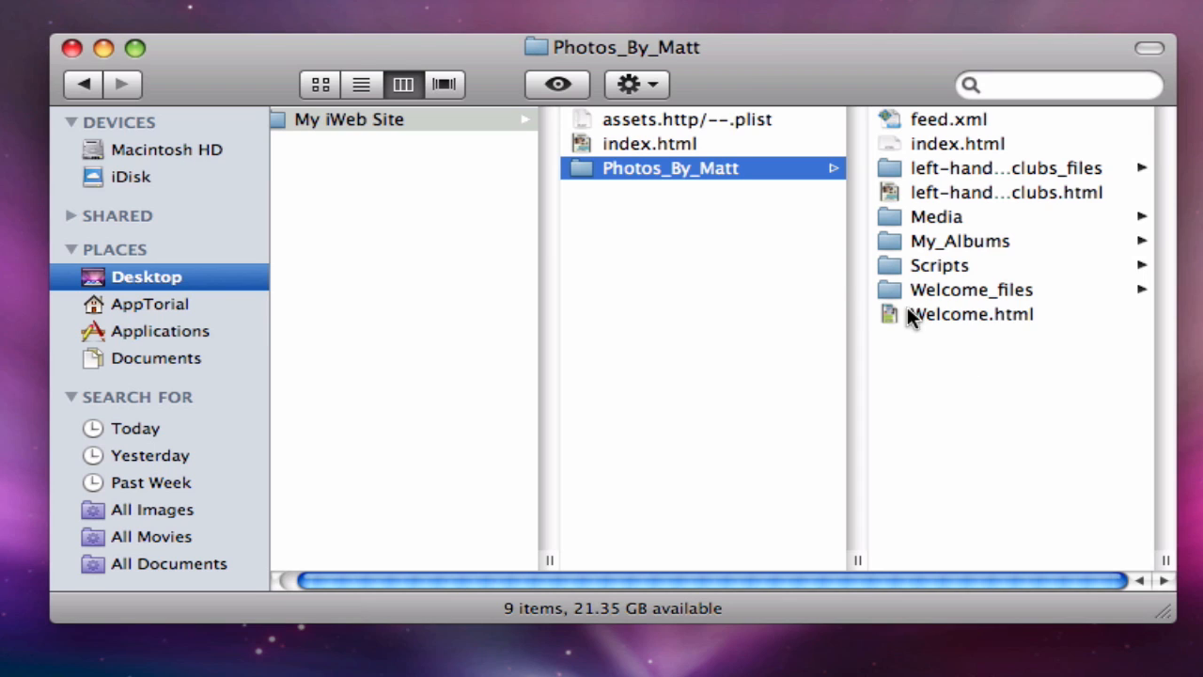
mouse_move(724, 165)
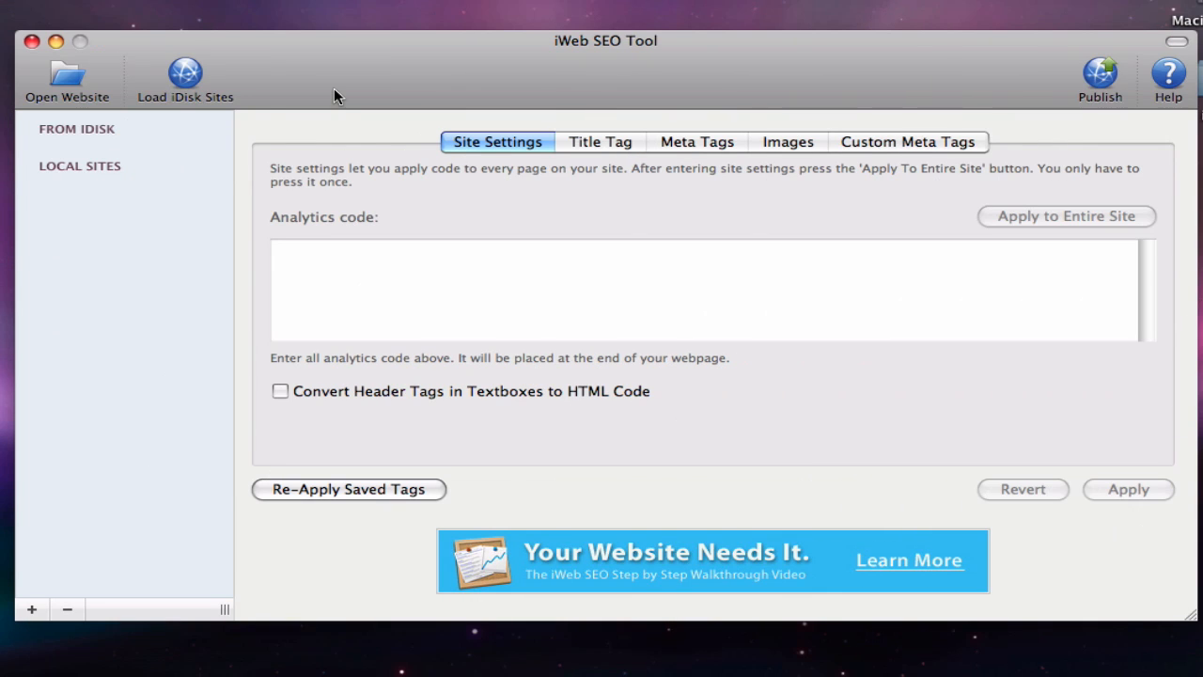
mouse_move(68, 79)
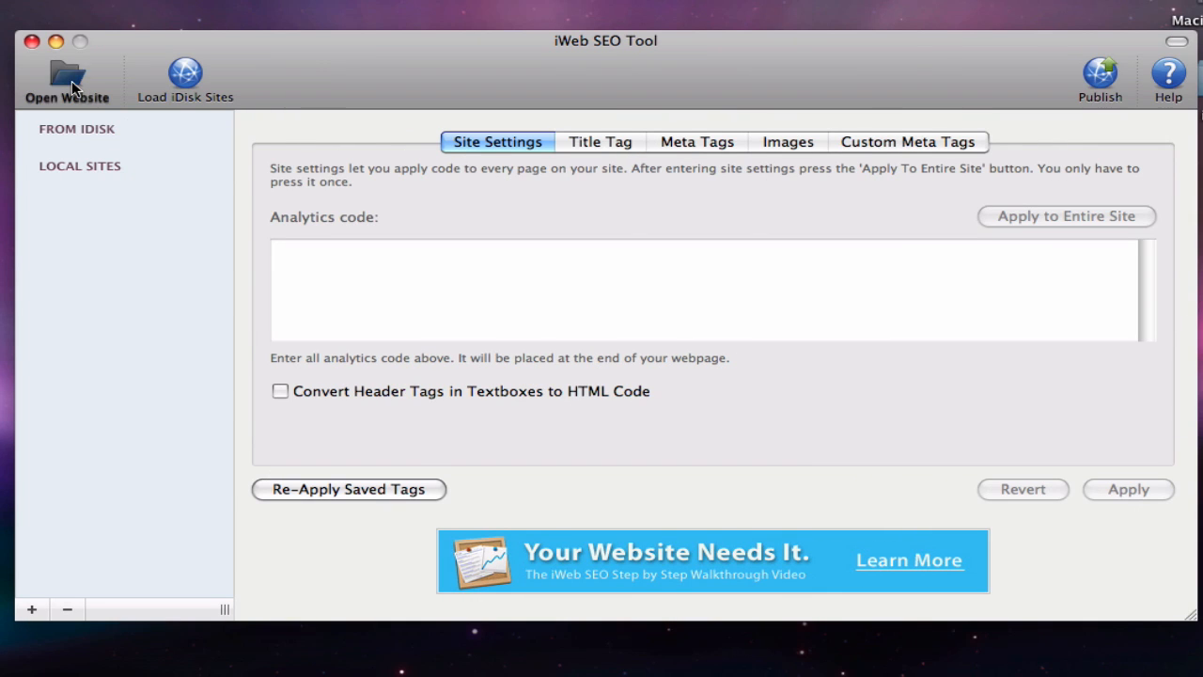
- Load the Desktop's My iWeb Site / Photos_By_Matt folder as the local website in iWeb SEO Tool
click(66, 79)
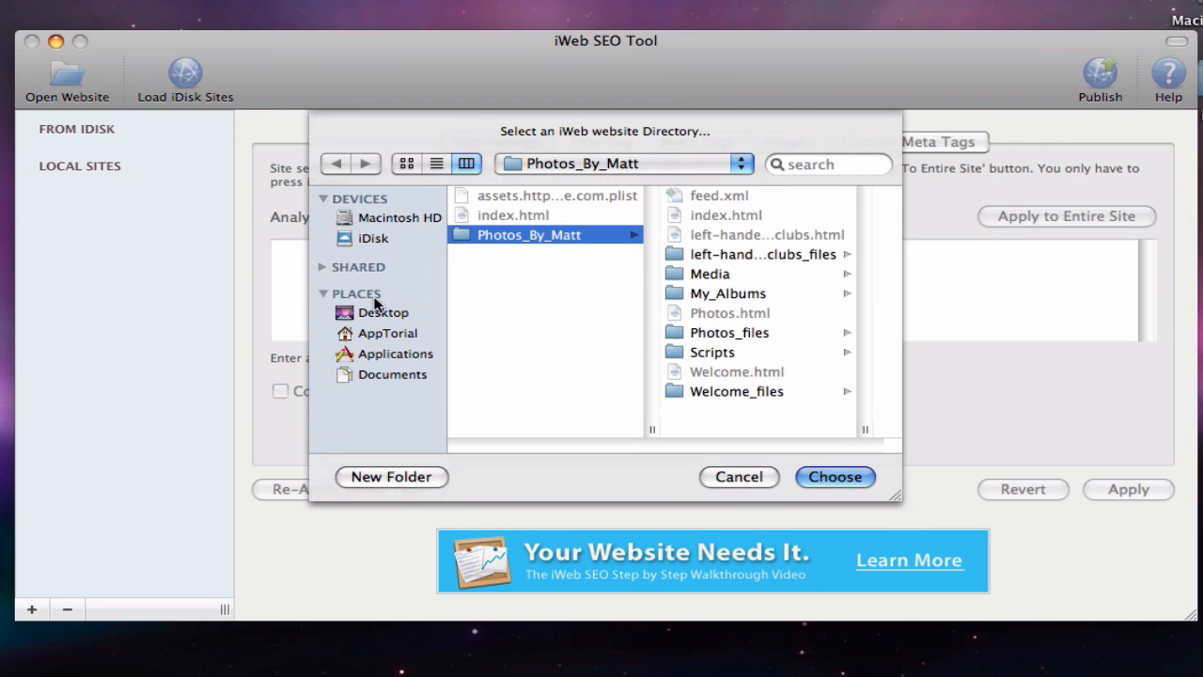
click(384, 312)
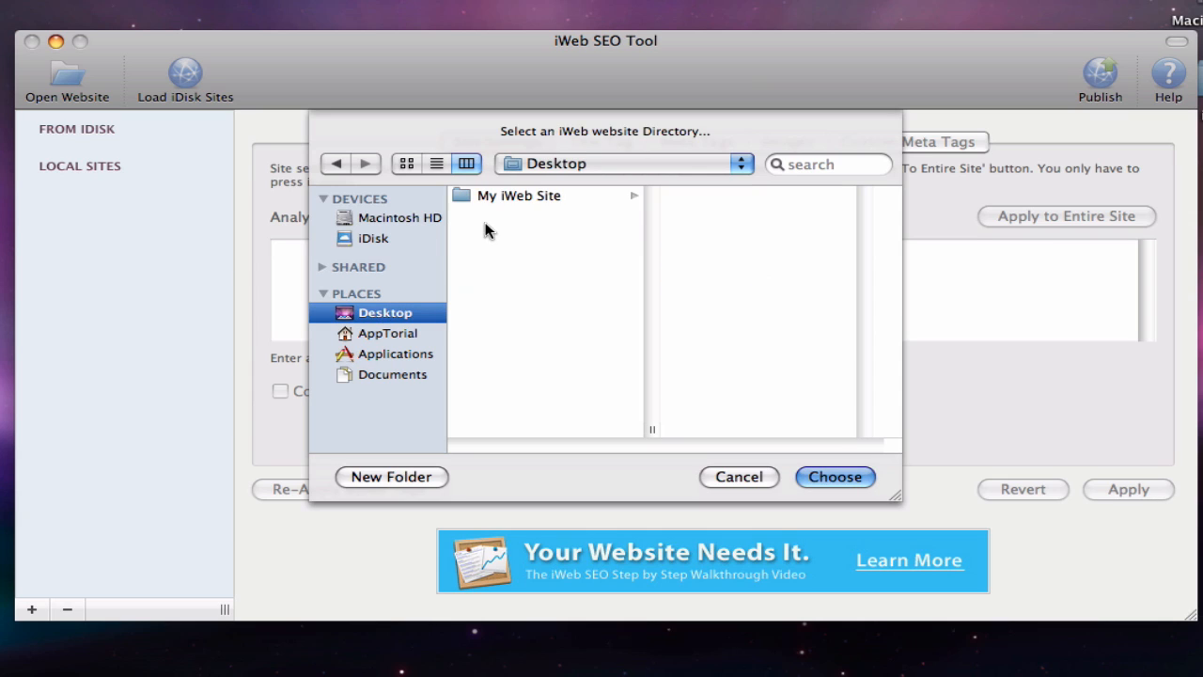
mouse_move(508, 214)
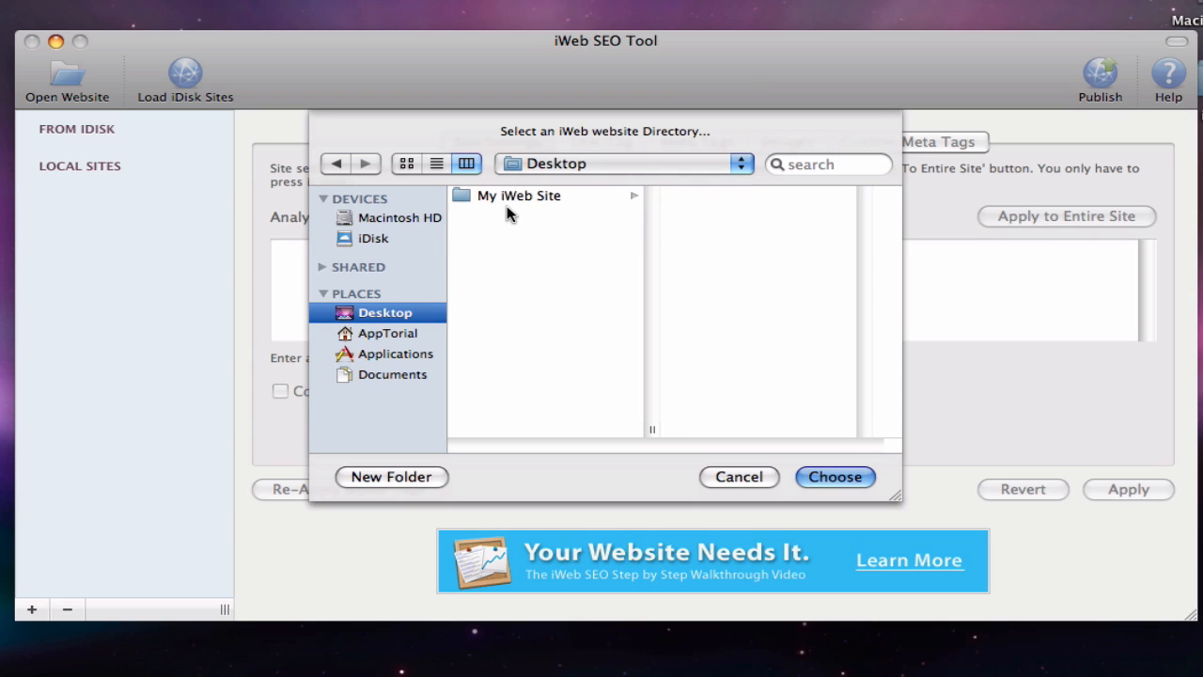
mouse_move(667, 348)
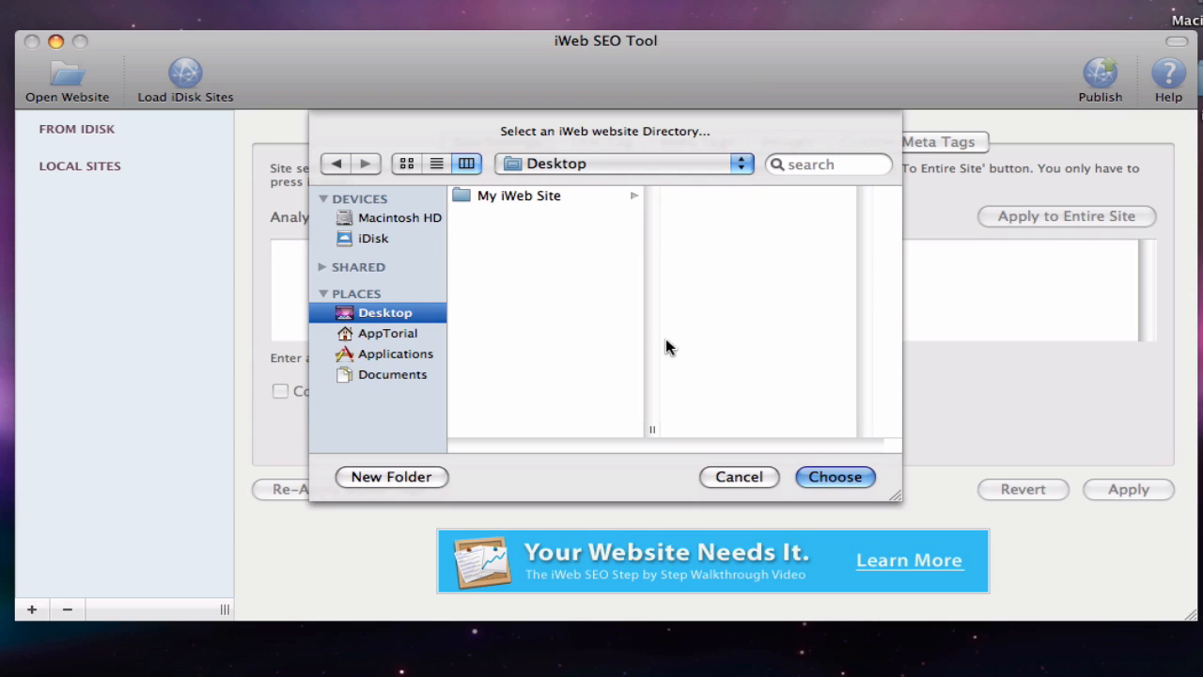
mouse_move(654, 383)
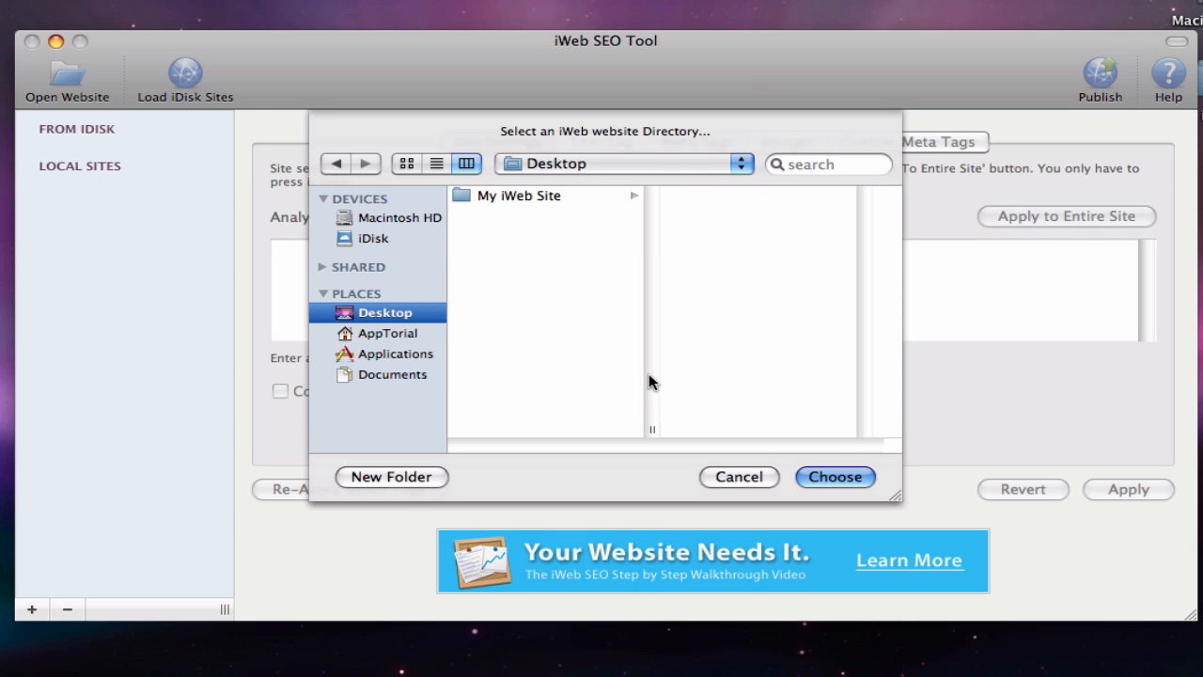
mouse_move(549, 299)
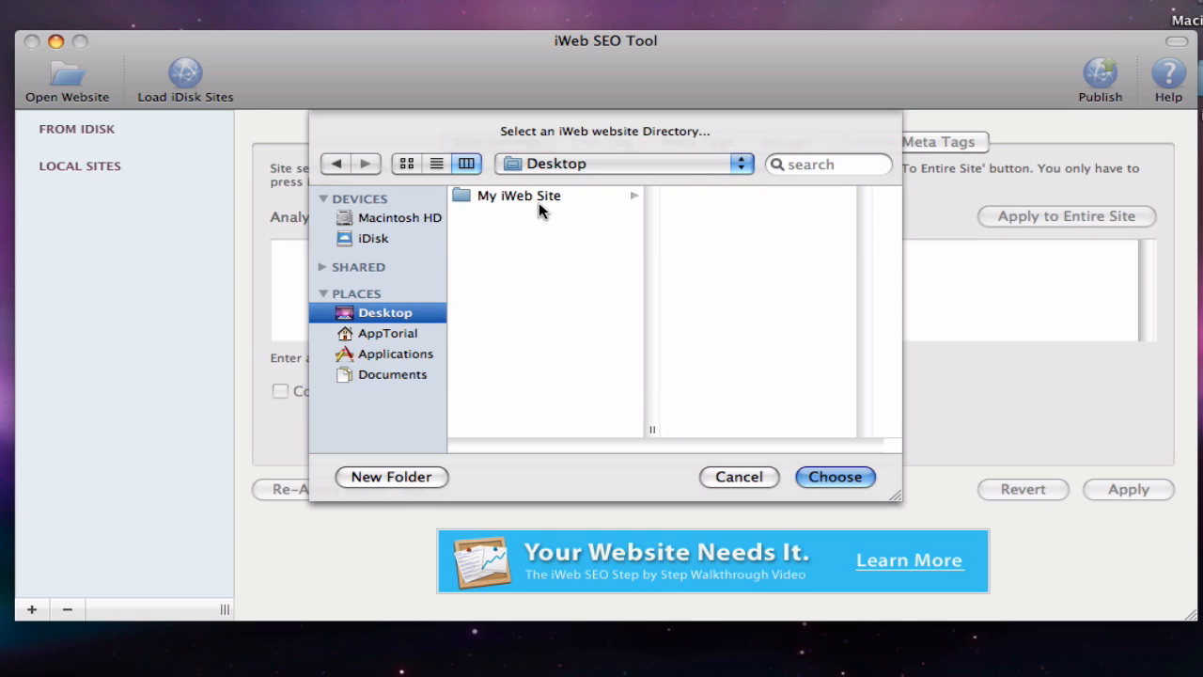
click(519, 195)
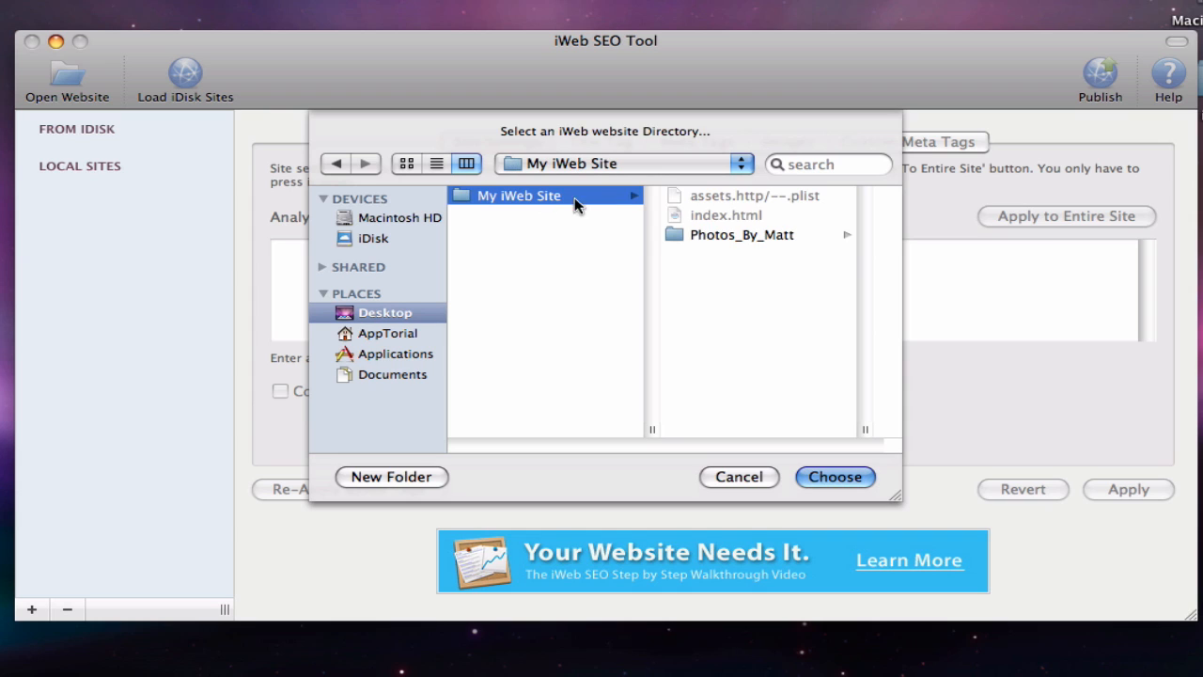
mouse_move(710, 236)
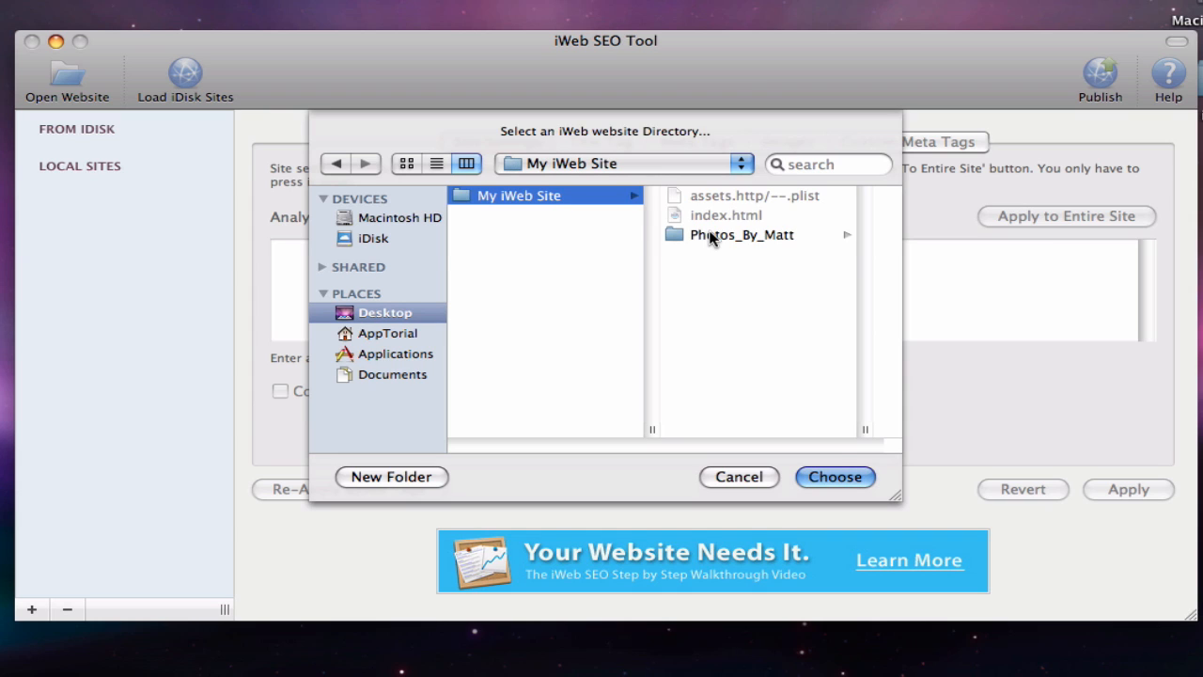
click(741, 234)
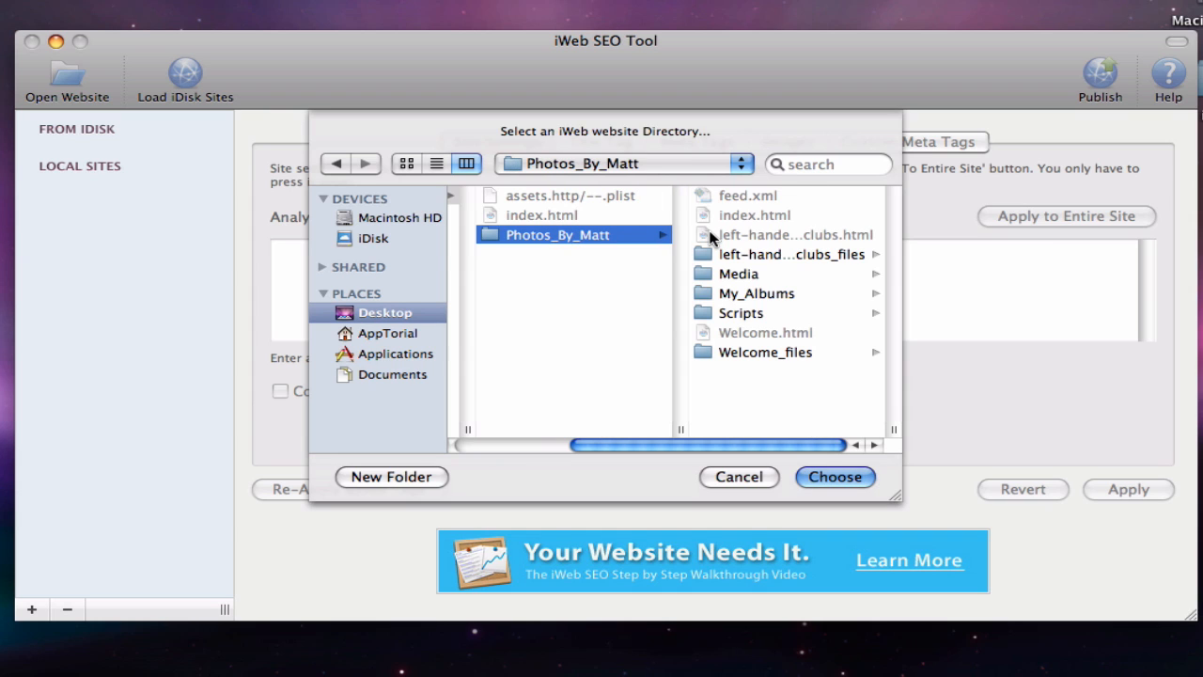
mouse_move(756, 312)
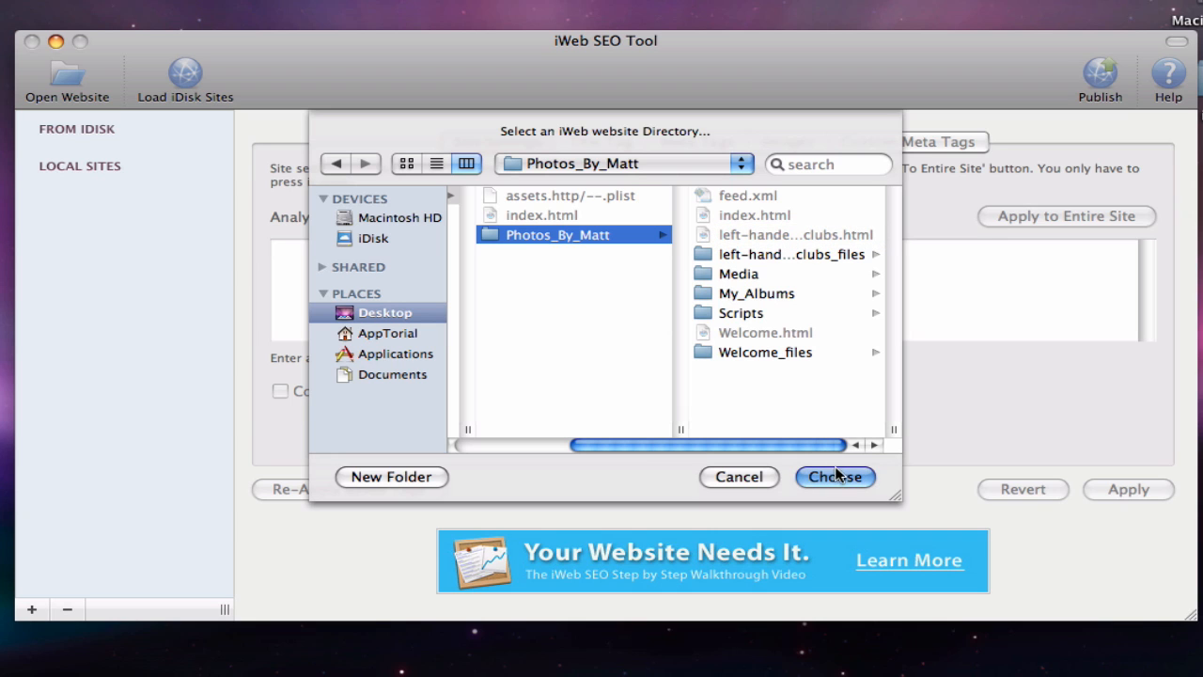
click(835, 478)
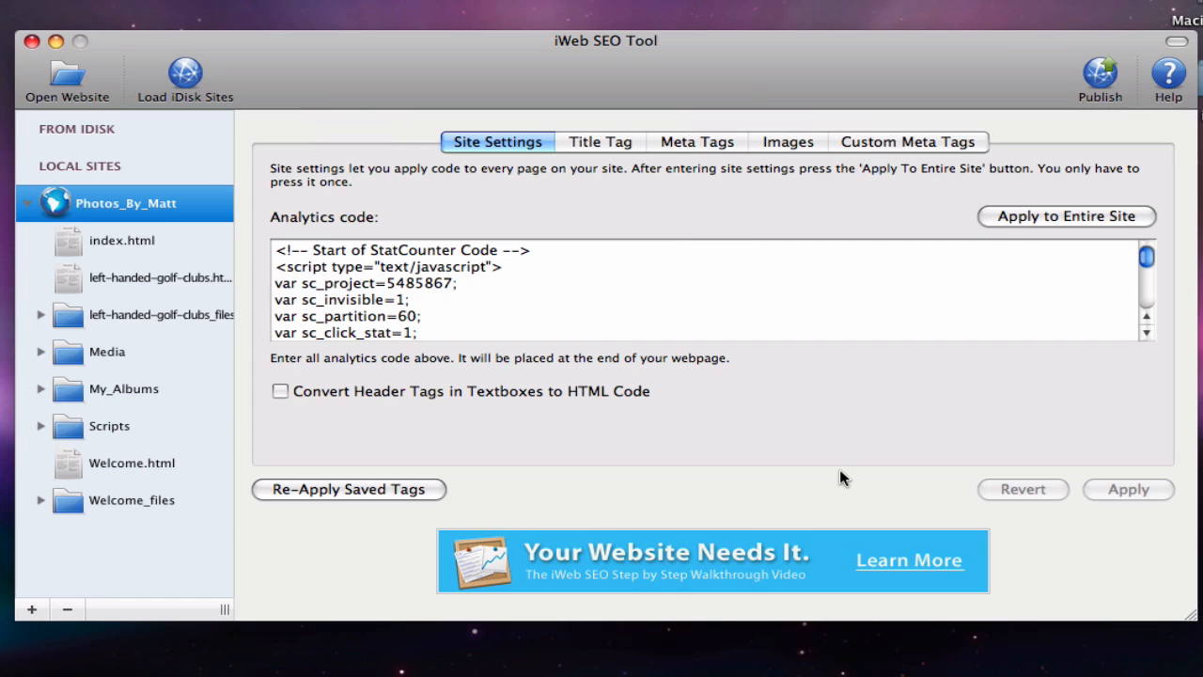
mouse_move(285, 522)
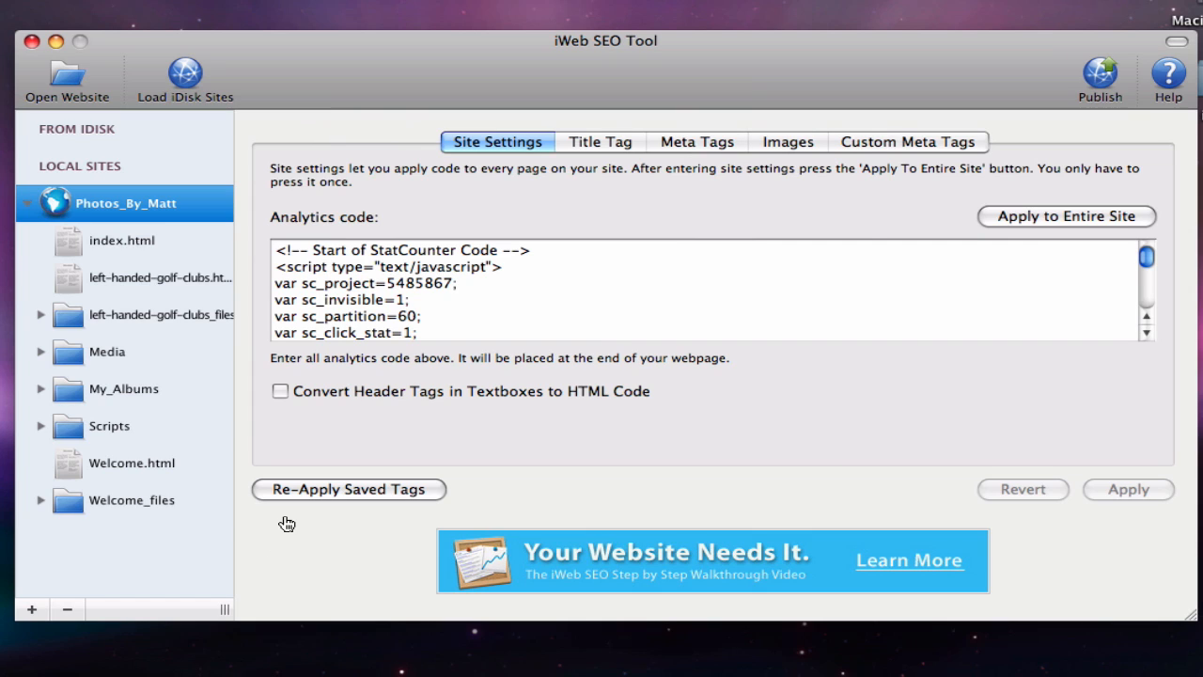